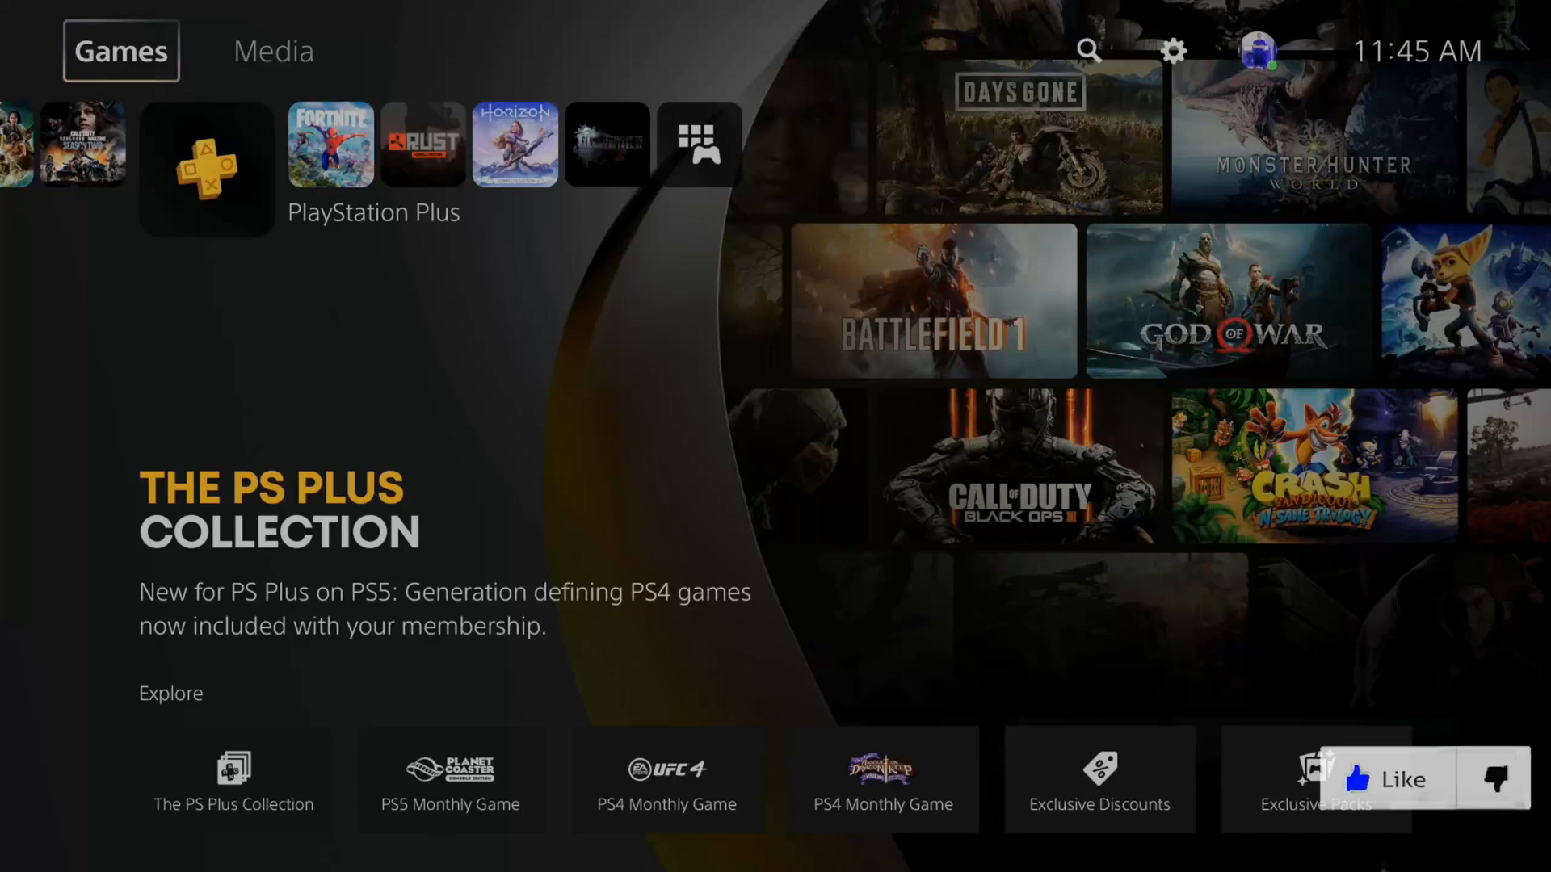
pyautogui.moveTo(1173, 51)
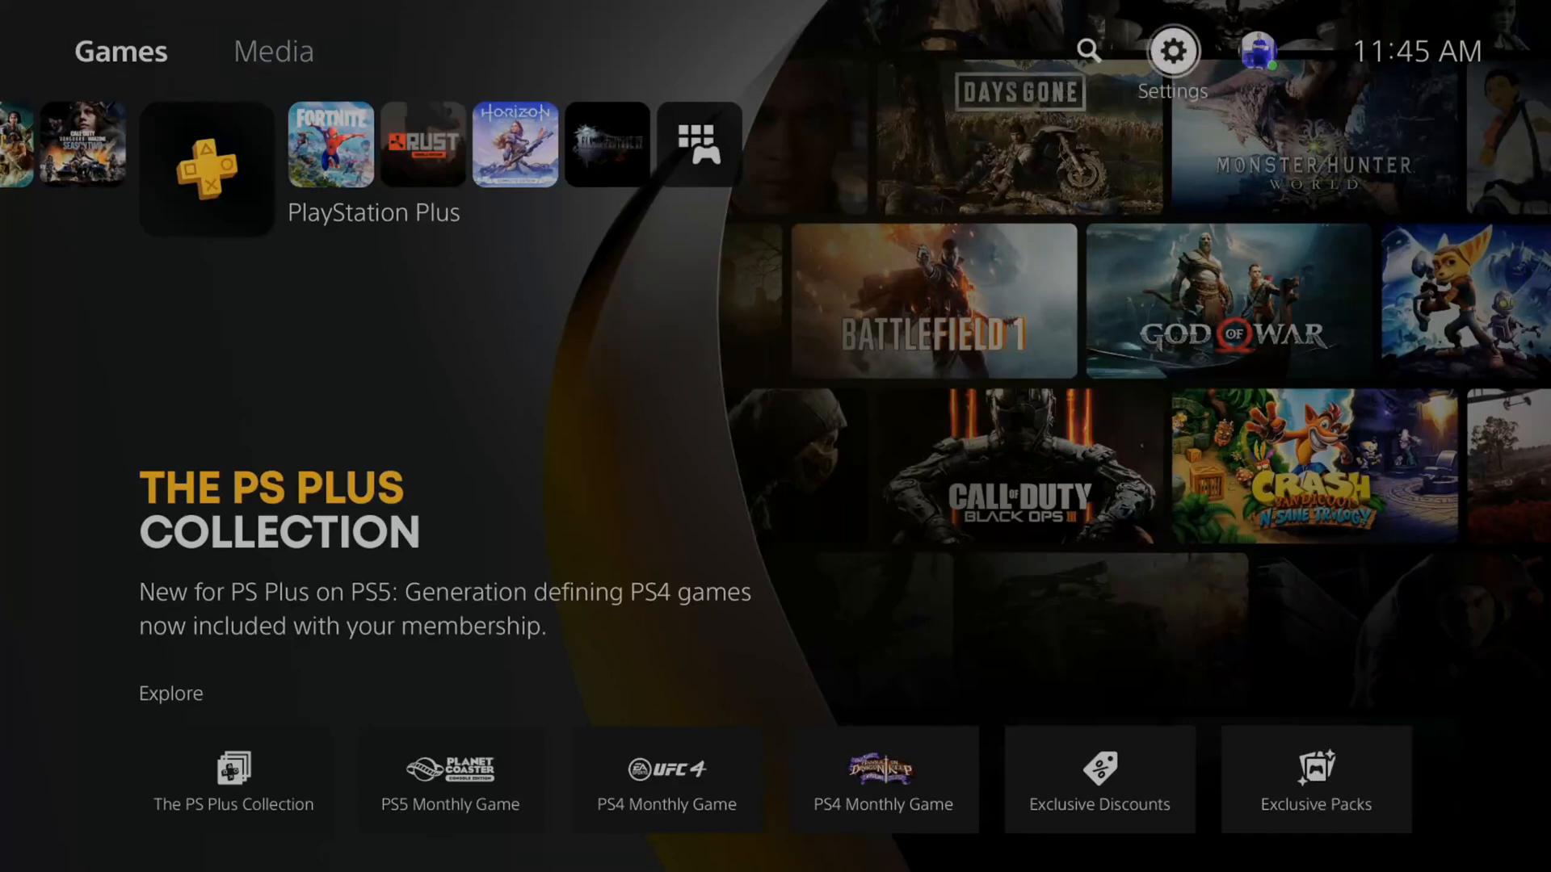
# Reach Reset Options under System Software in the console's System settings.
pyautogui.click(1172, 51)
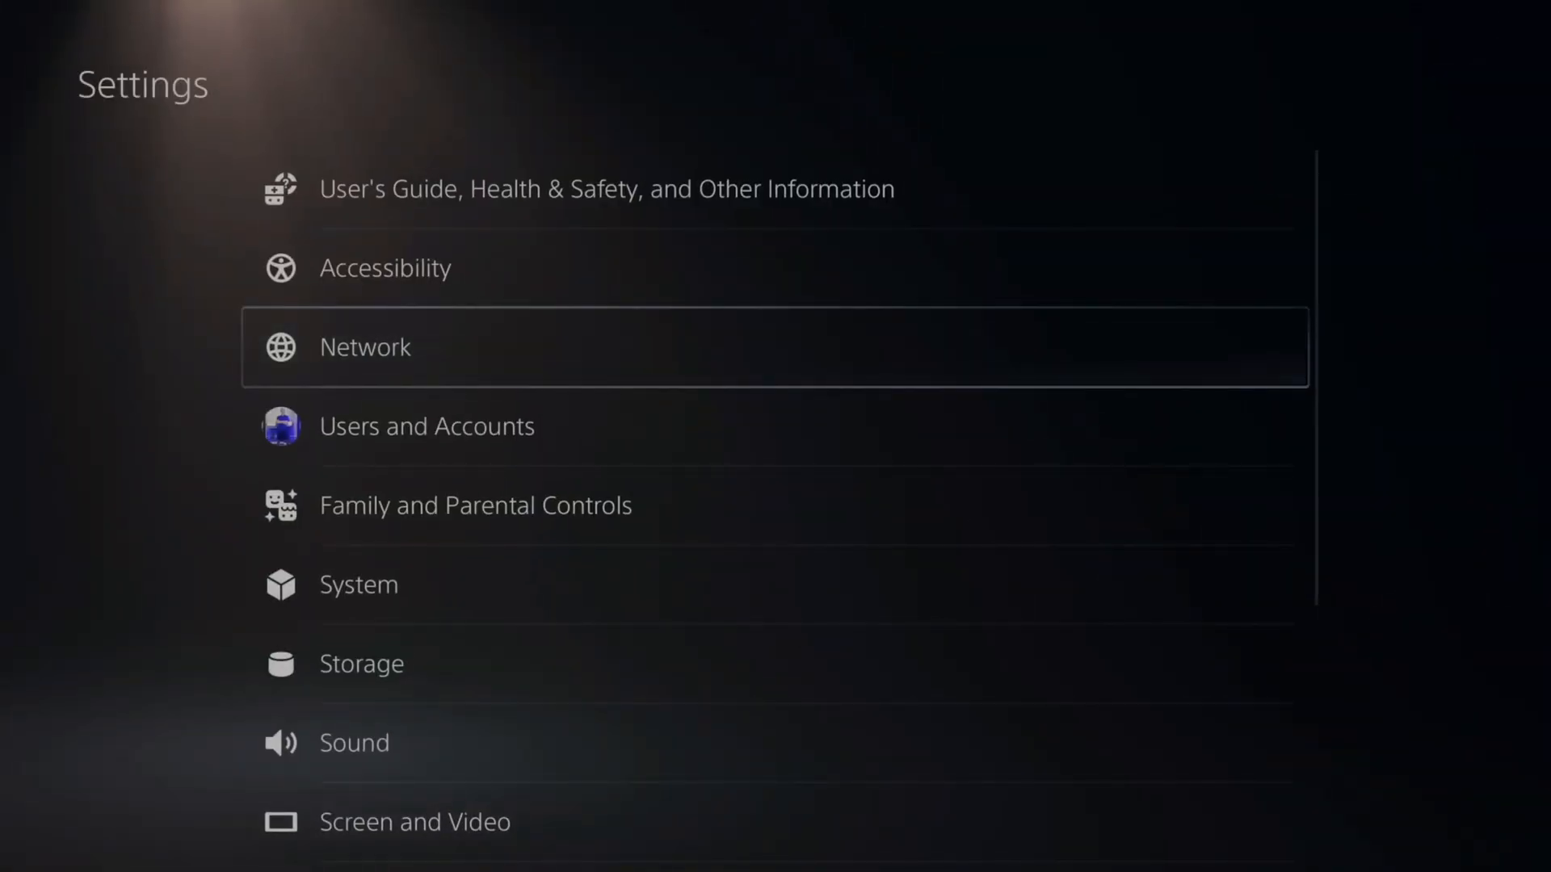
pyautogui.click(358, 585)
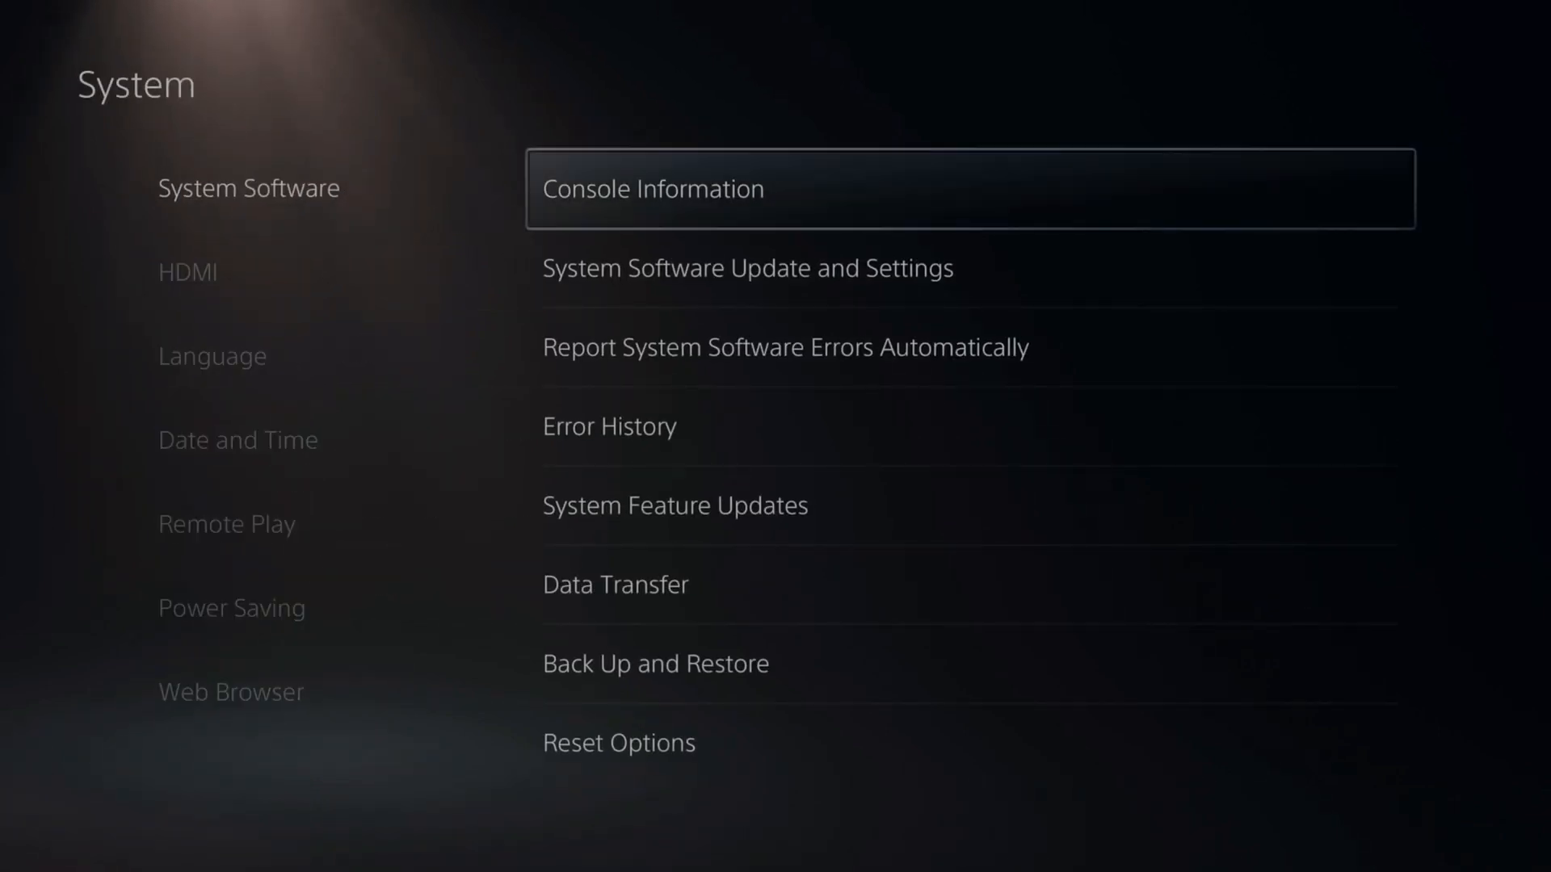
pyautogui.press('down')
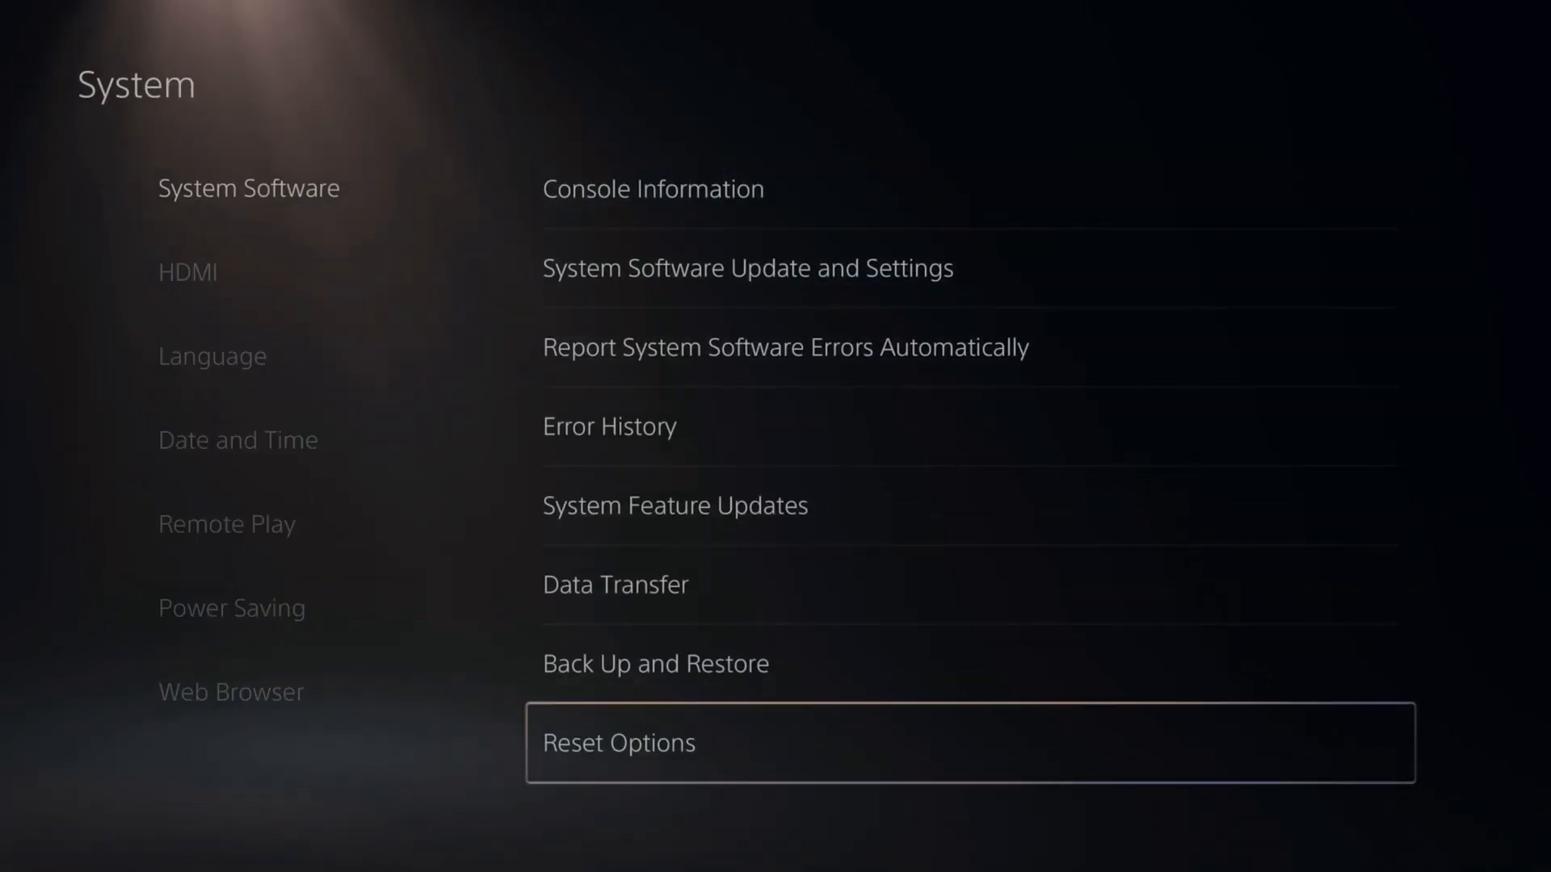
# Review the Restore Default Settings list of categories and choose Restore.
pyautogui.click(618, 743)
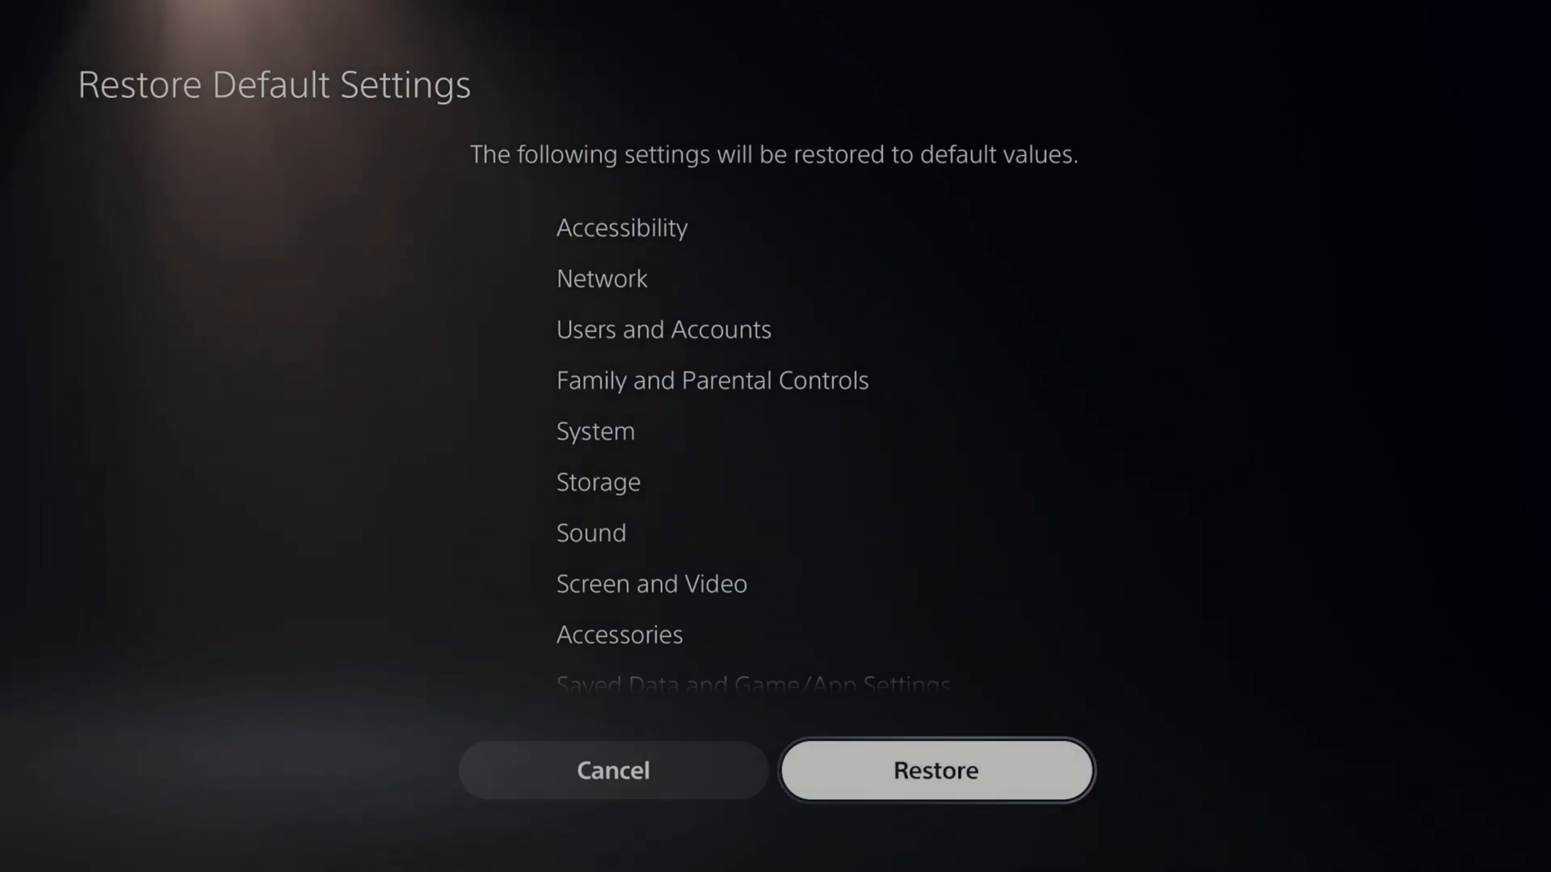
pyautogui.scroll(-3)
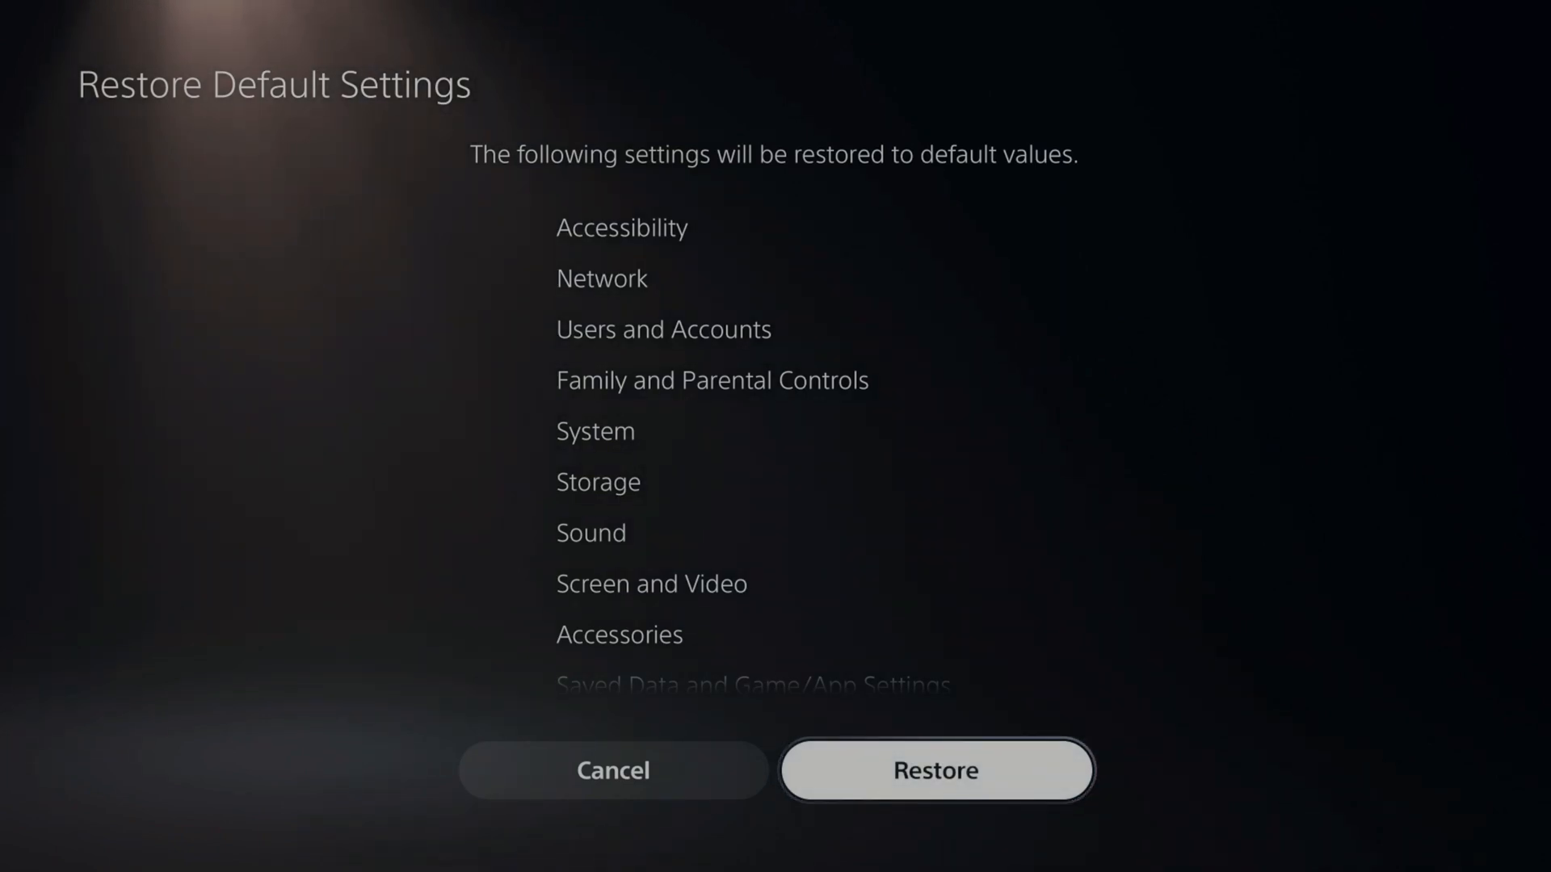
pyautogui.click(934, 769)
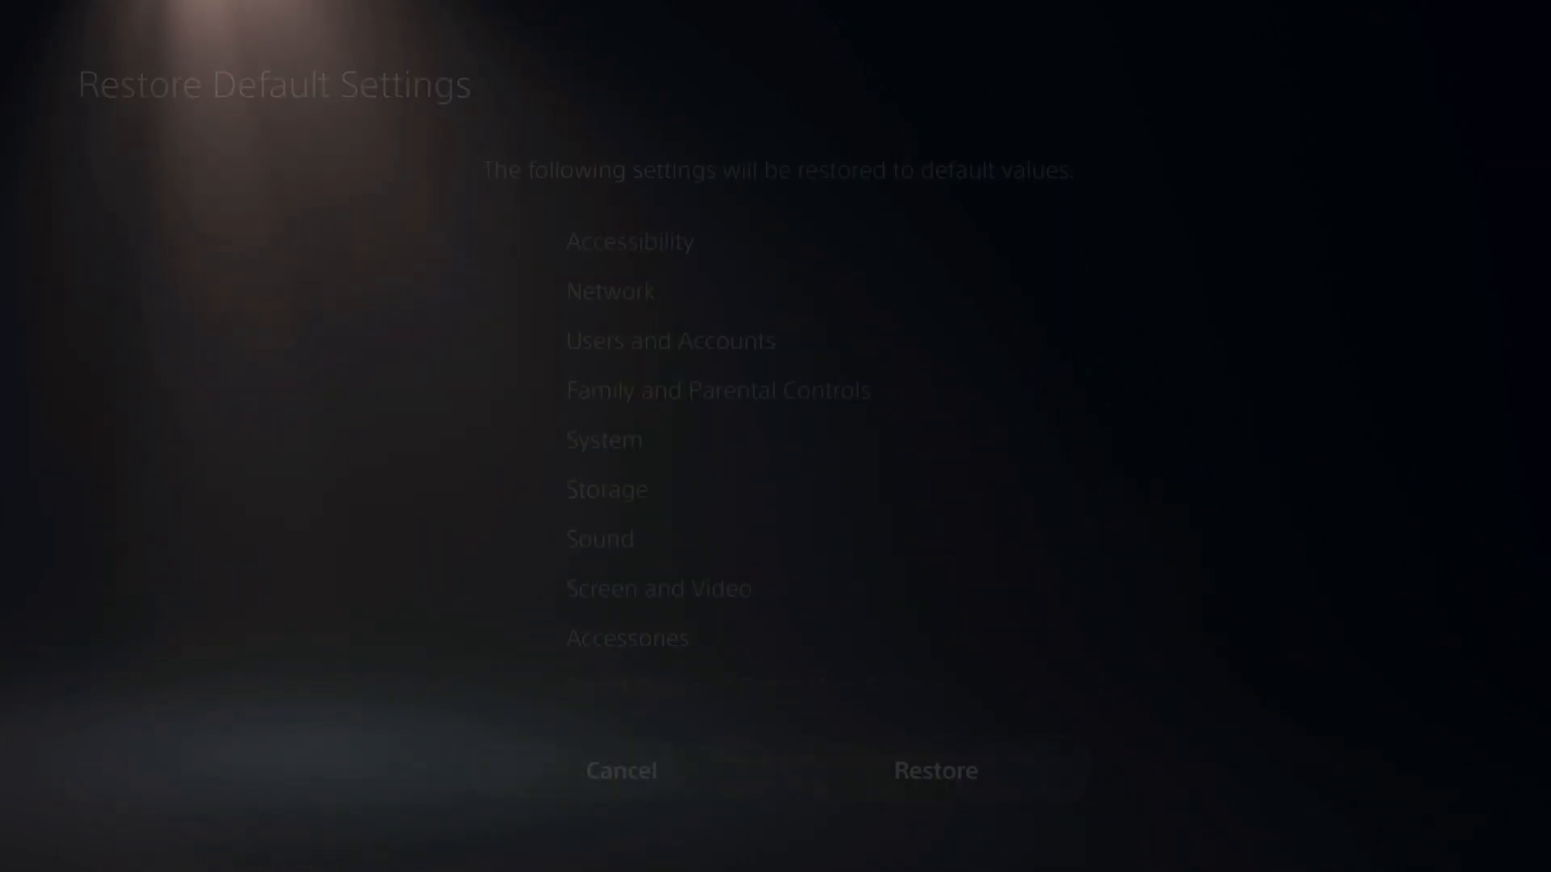
# Answer Yes to restore all settings, restarting into the Adjust HDR 1/3 screen.
pyautogui.click(934, 770)
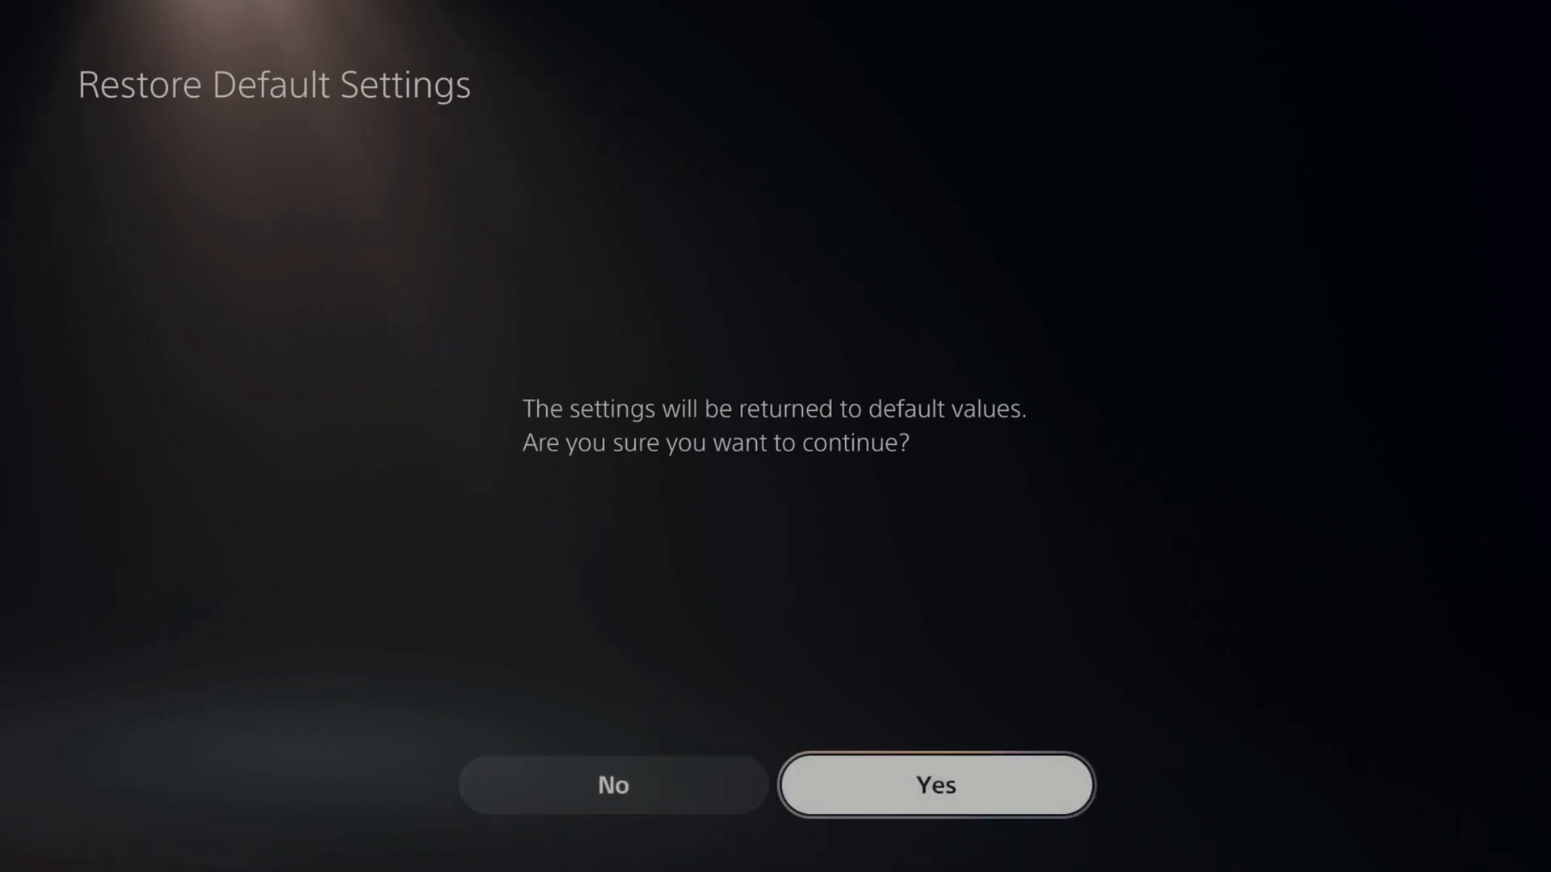
pyautogui.click(935, 785)
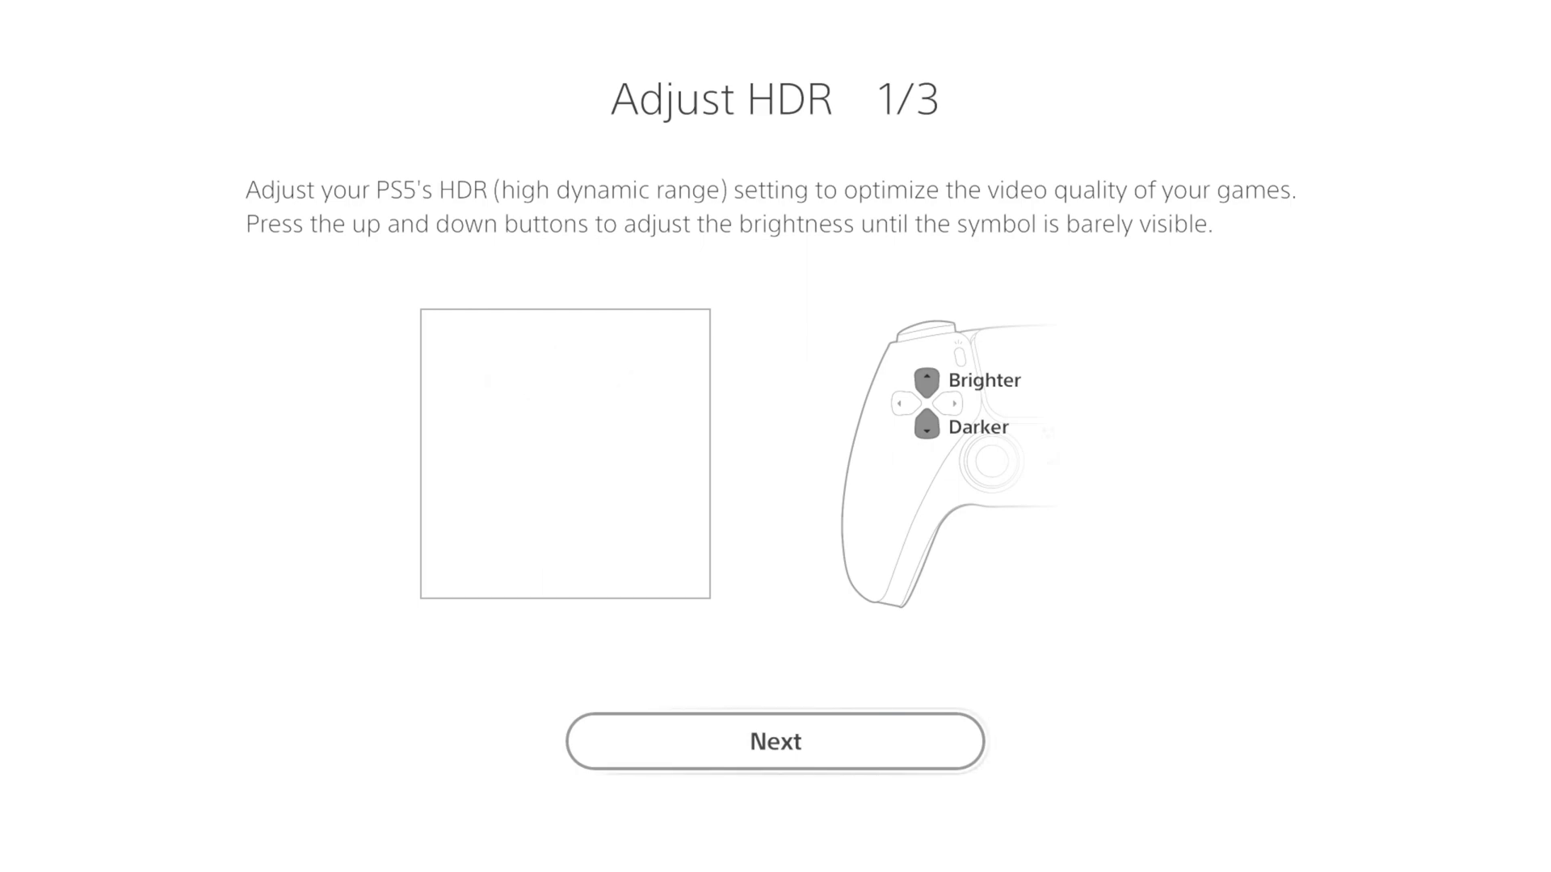
# Accept HDR step 1, raise brightness until the symbol fades on step 2, and finish step 3.
pyautogui.click(773, 741)
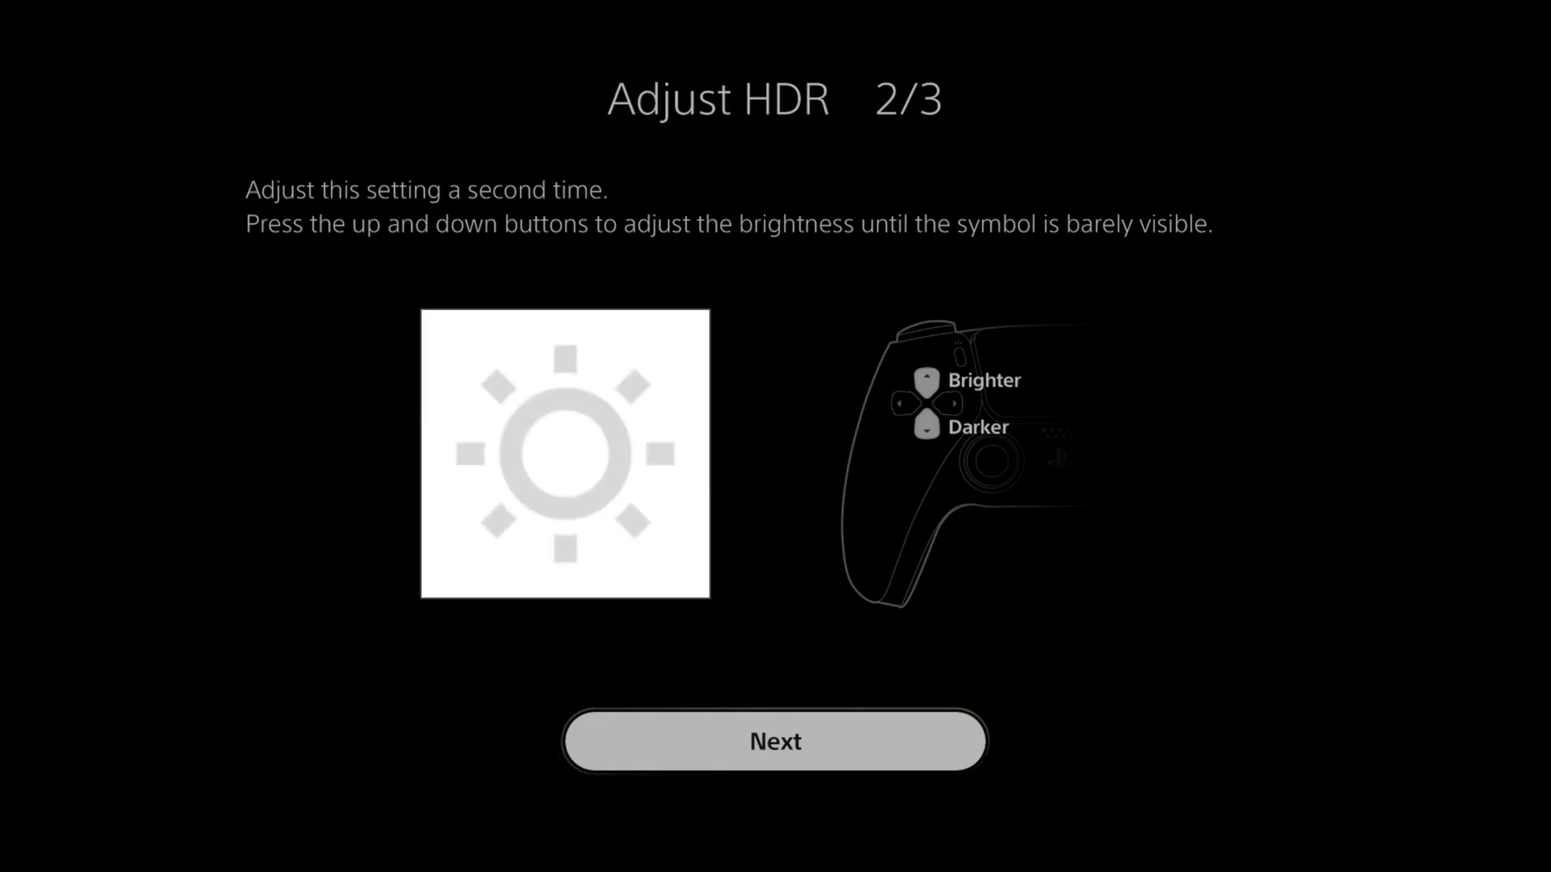
pyautogui.press('Up')
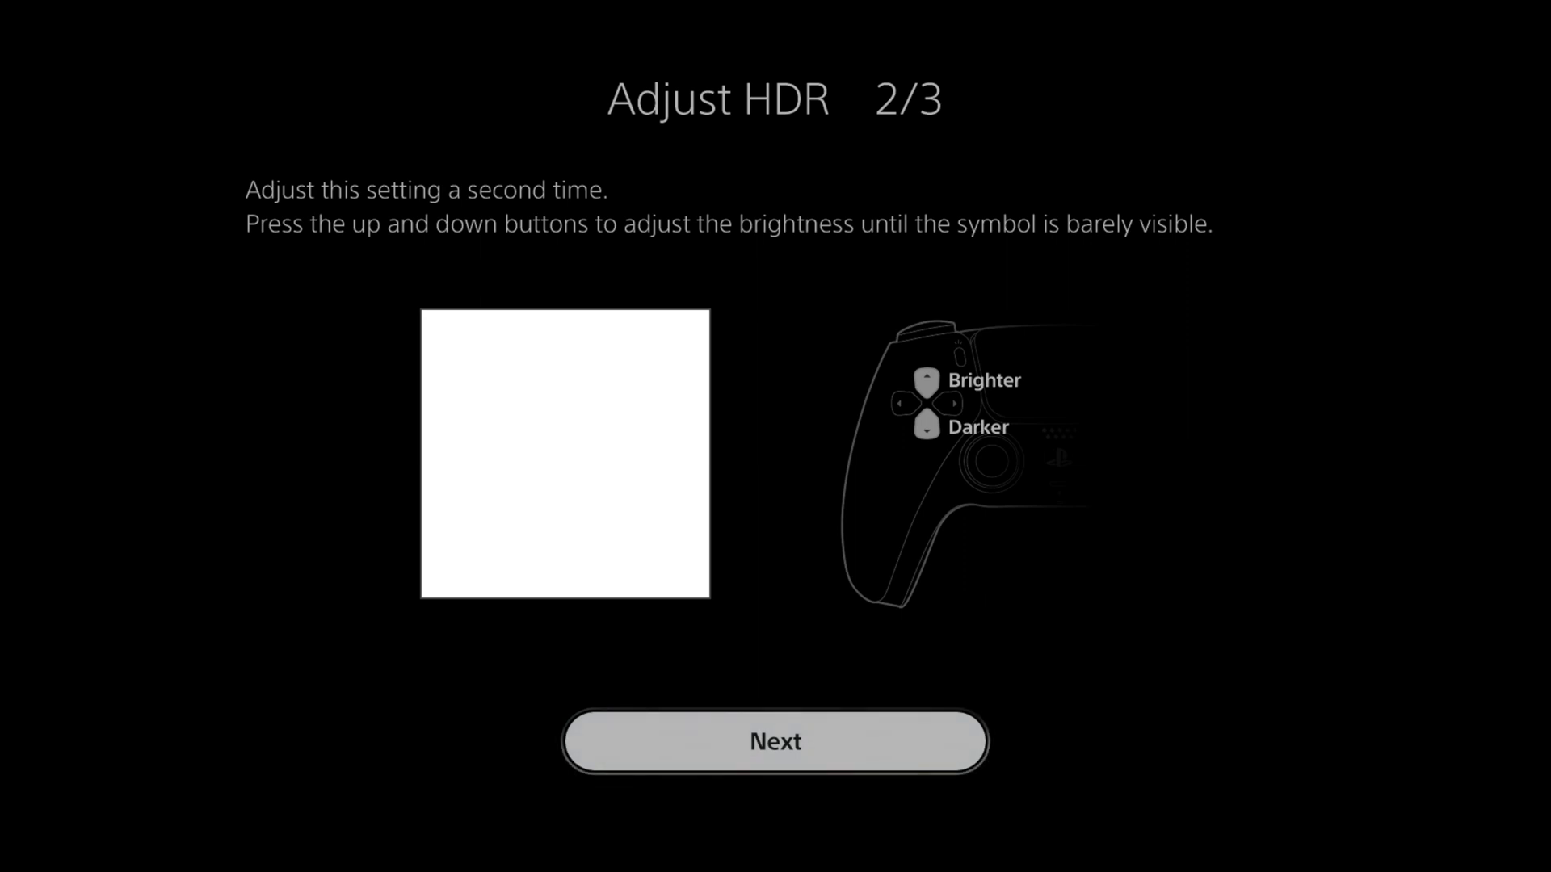
pyautogui.click(774, 741)
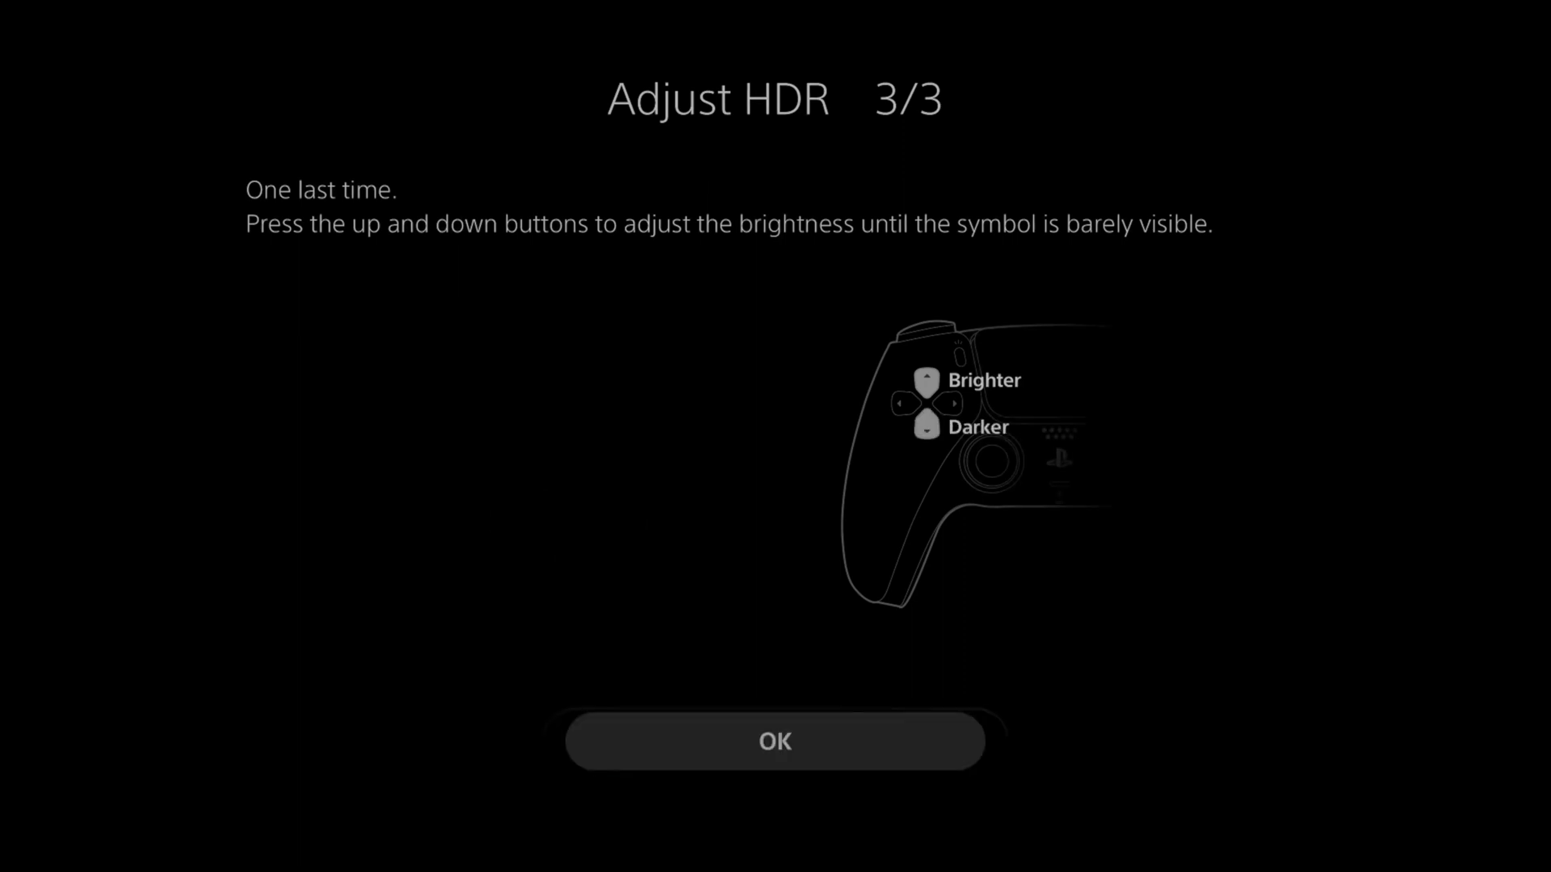
pyautogui.click(774, 742)
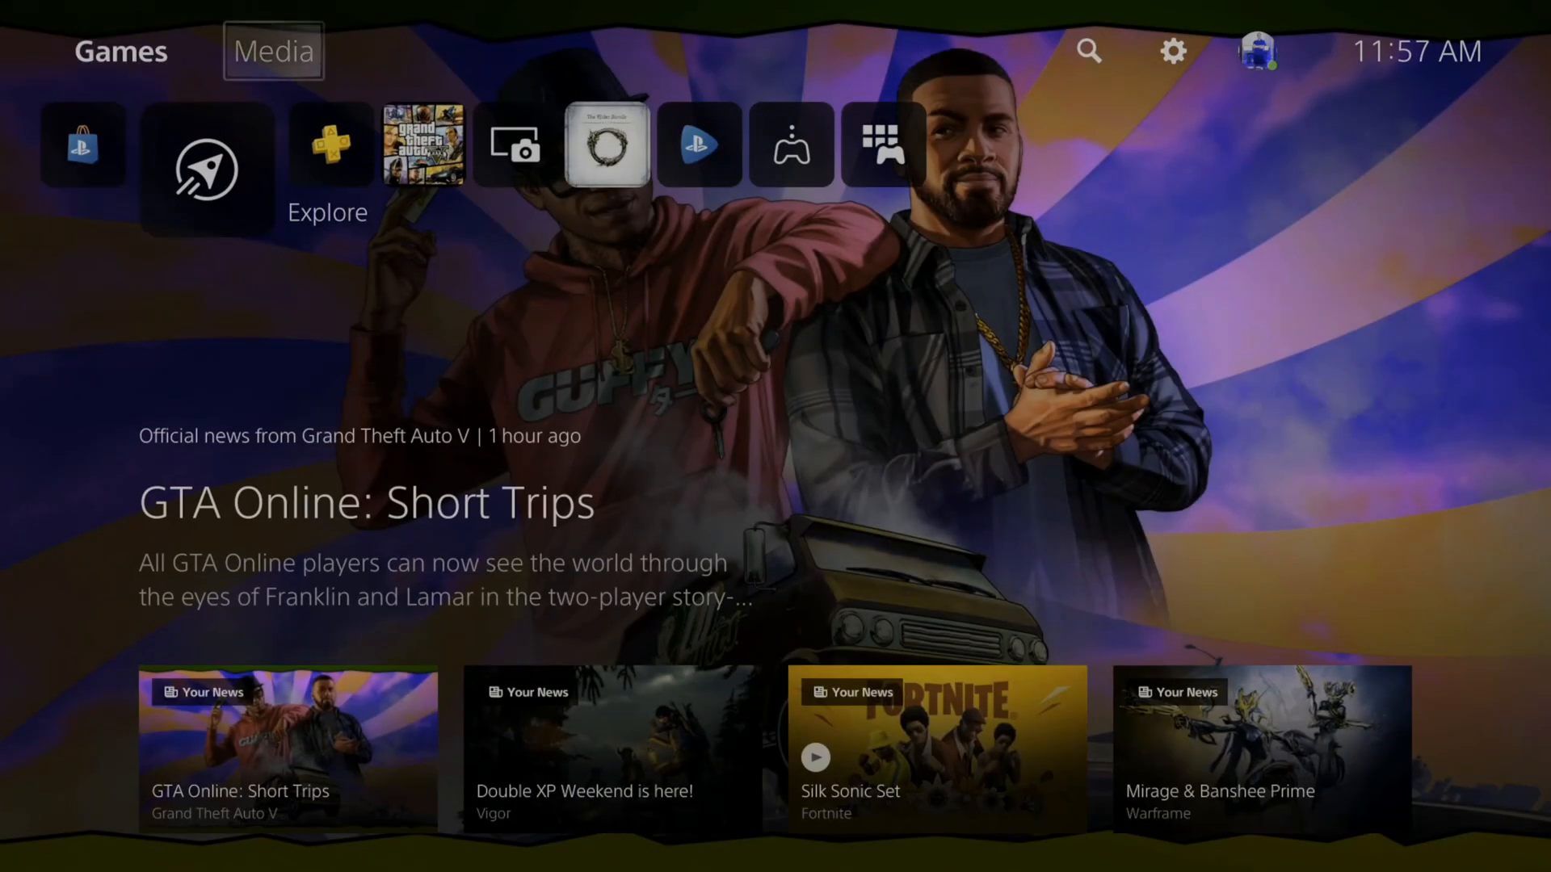
# Reach Advanced Settings for Wired LAN 1 under Network > Set Up Internet Connection.
pyautogui.click(1173, 52)
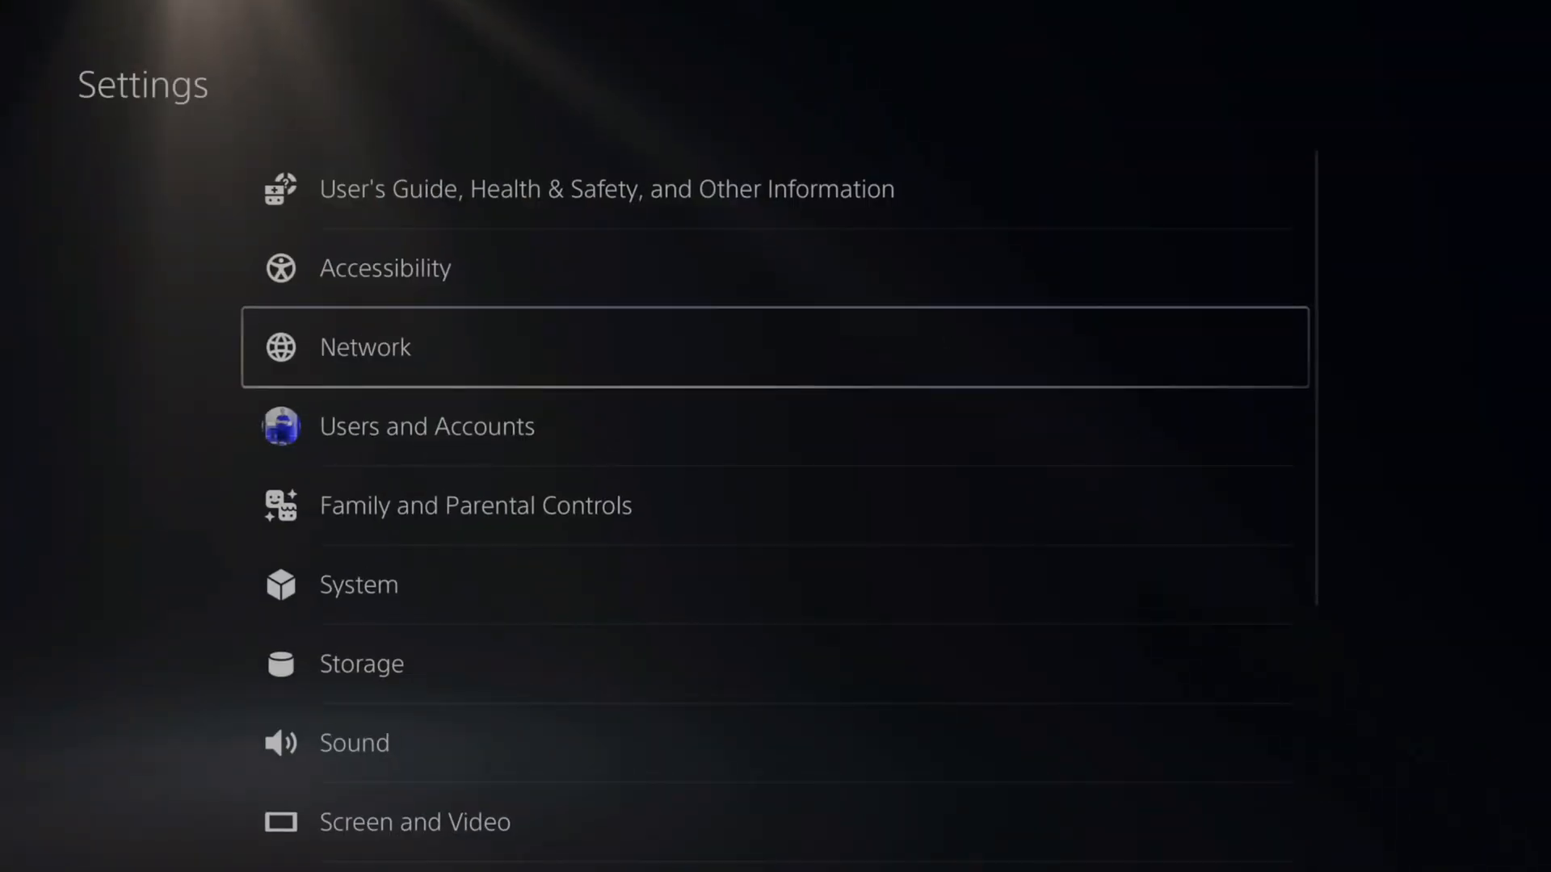
pyautogui.click(364, 346)
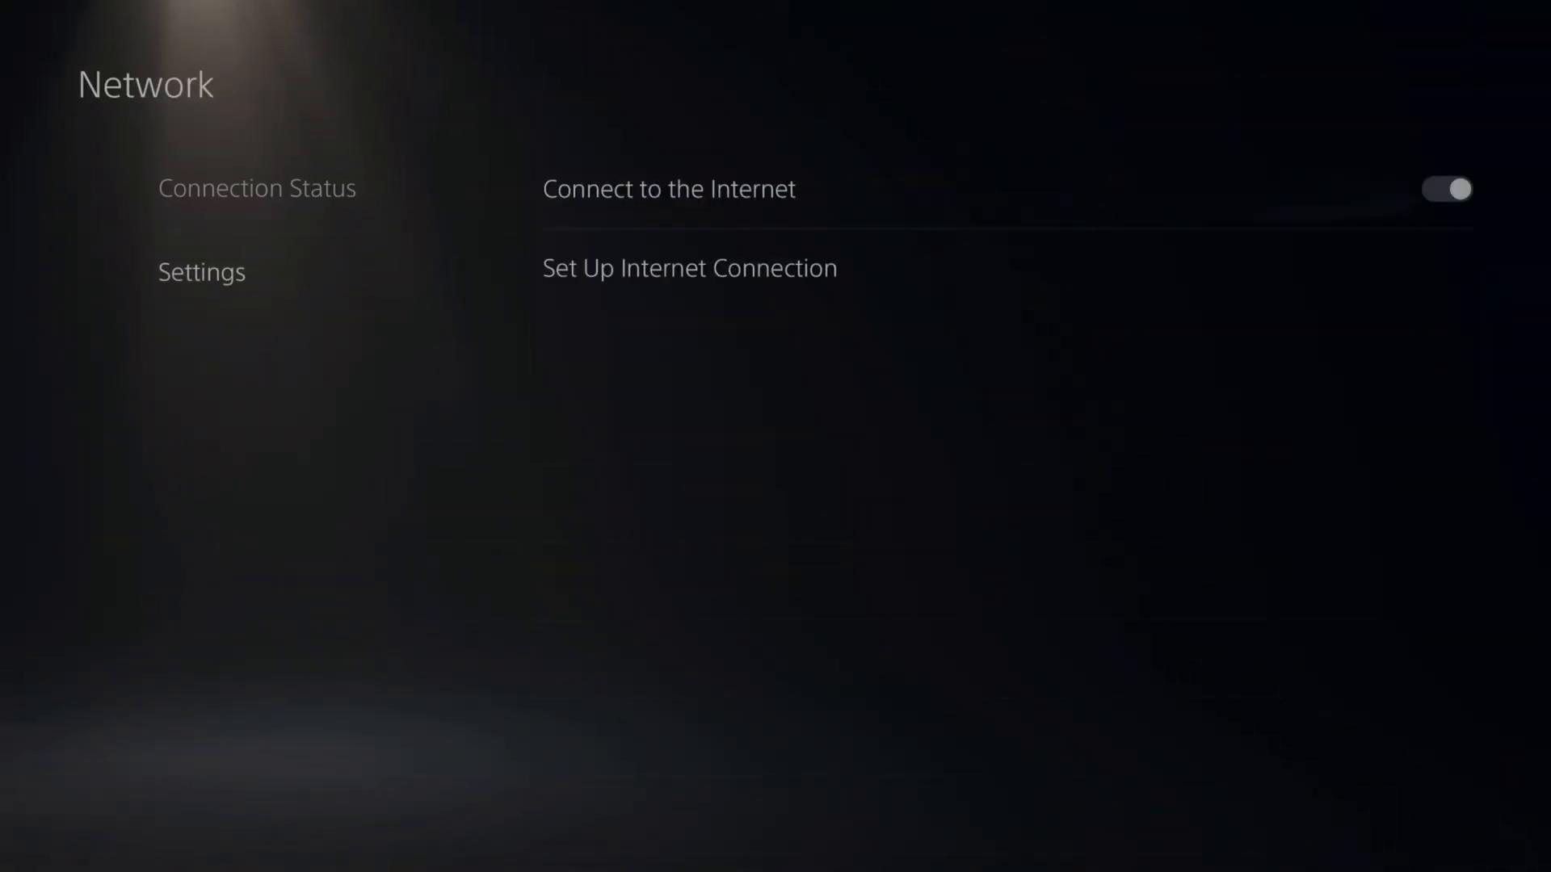
pyautogui.click(689, 268)
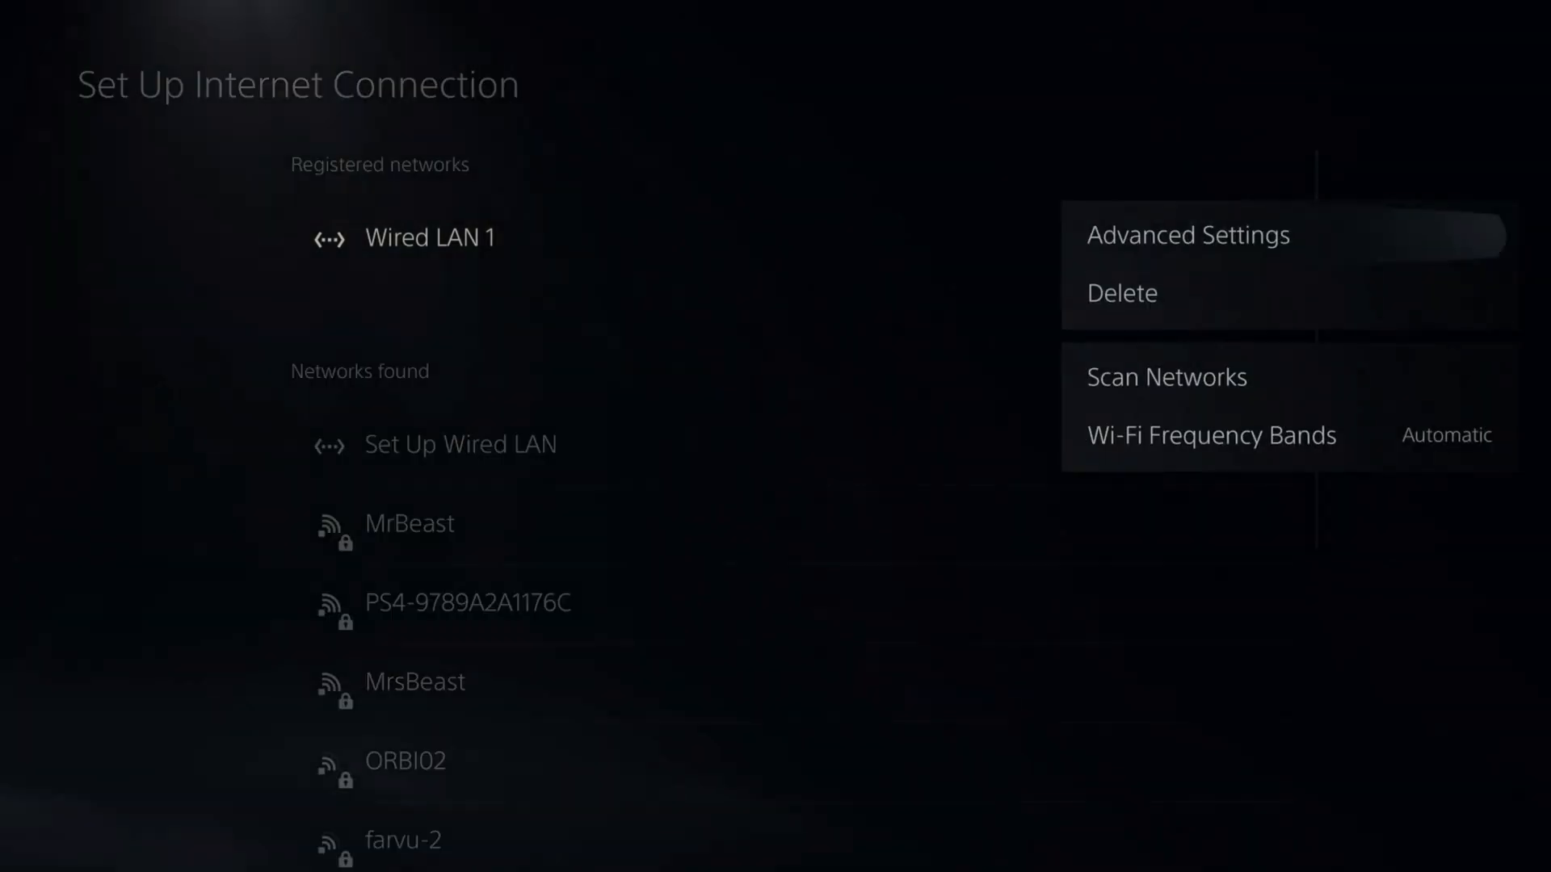
pyautogui.click(1188, 234)
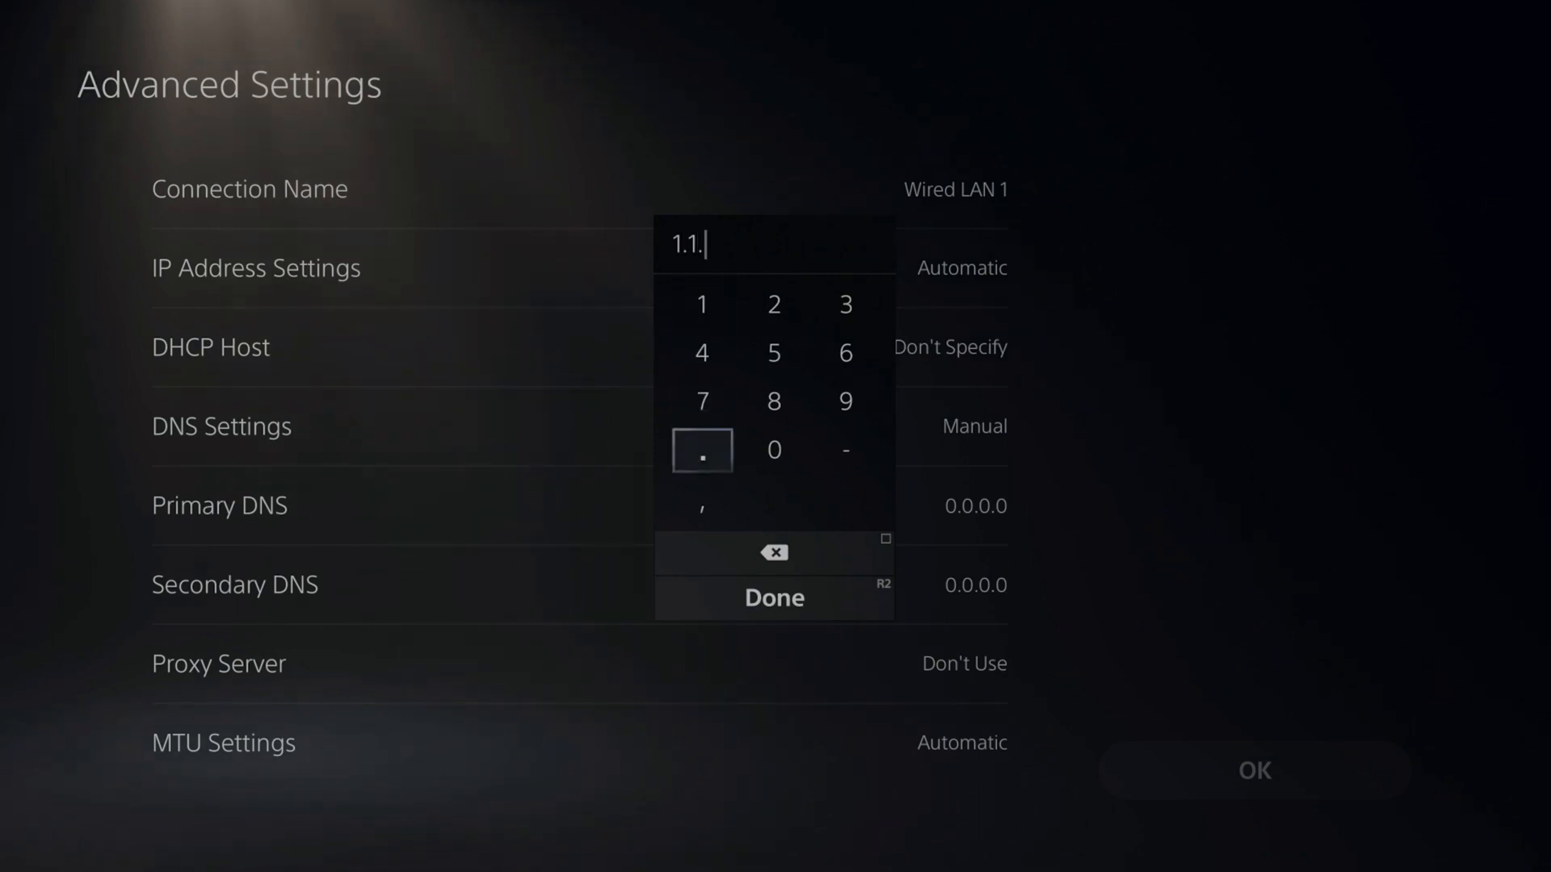
# Enter primary DNS 1.1.1.1 and secondary DNS 1.0.0.1 for the wired connection.
pyautogui.click(701, 303)
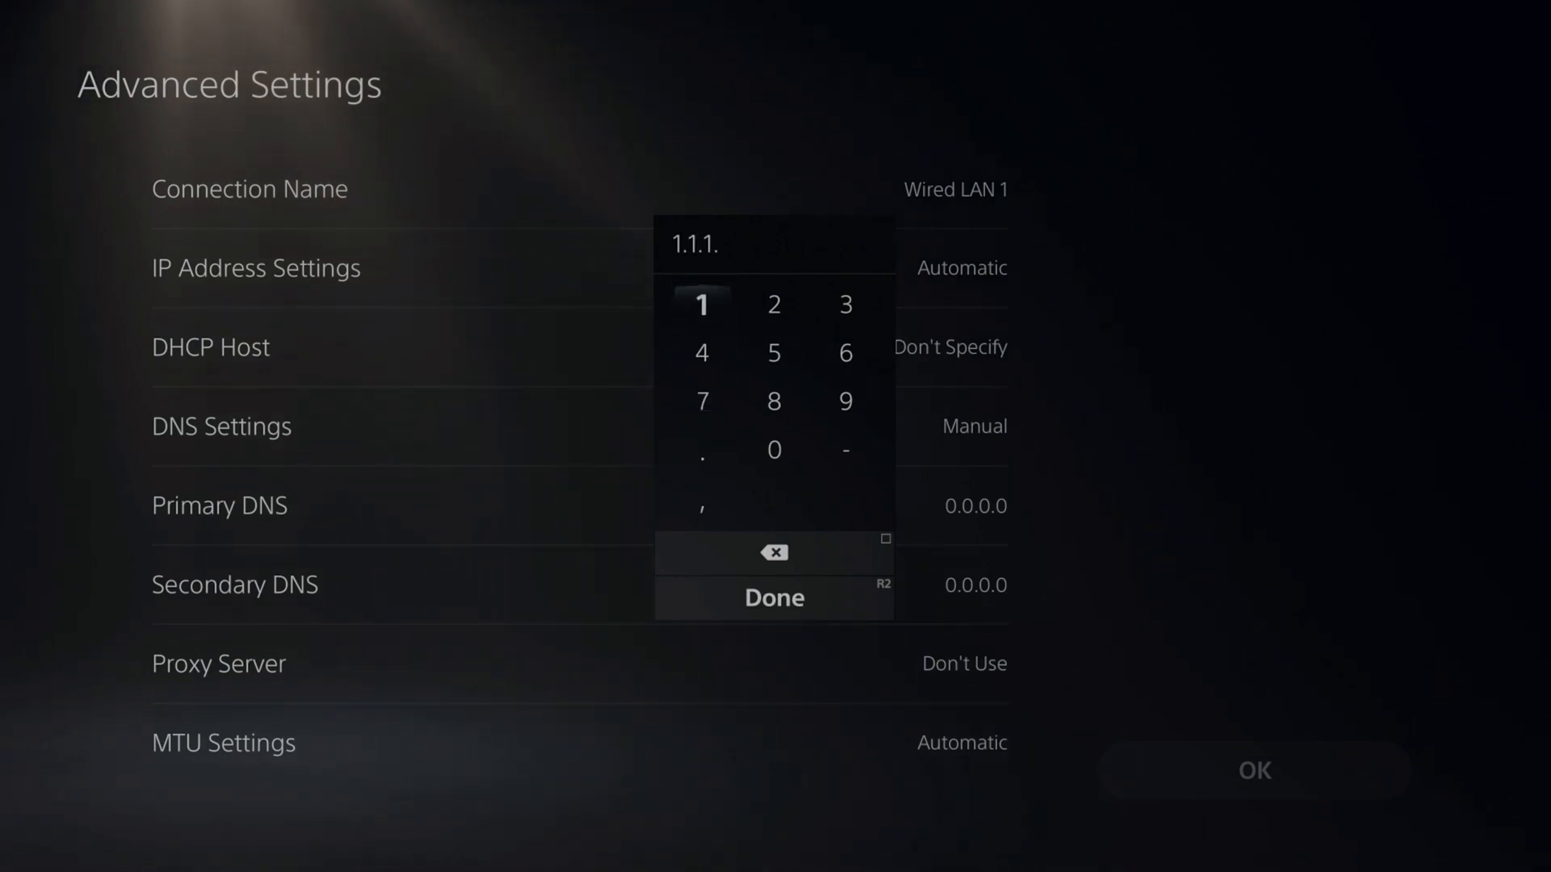
pyautogui.click(774, 597)
pyautogui.write('1.0.0')
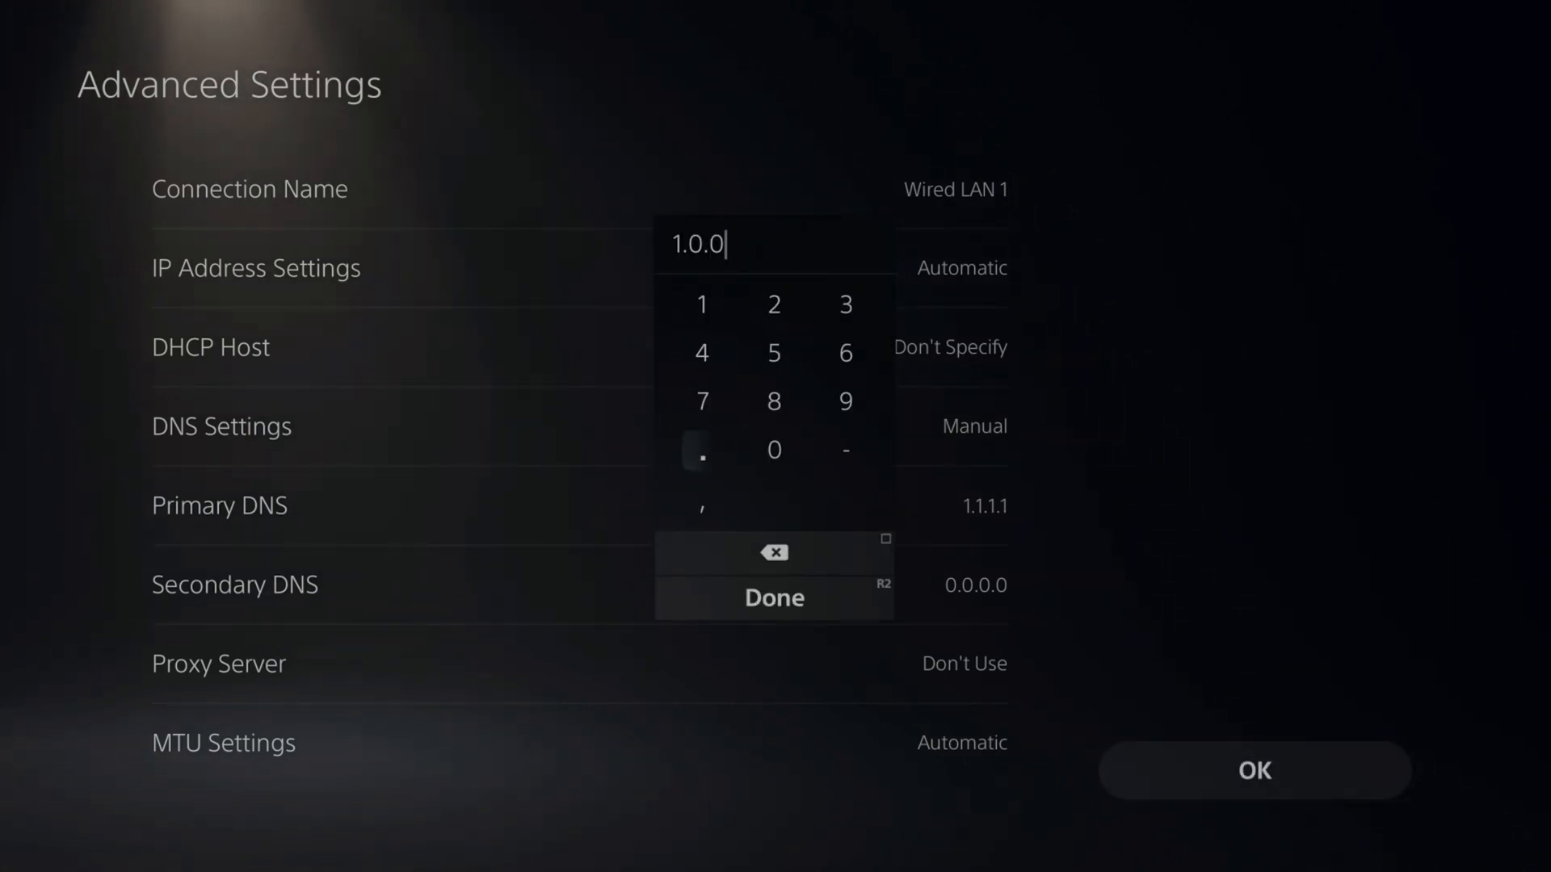
pyautogui.click(773, 598)
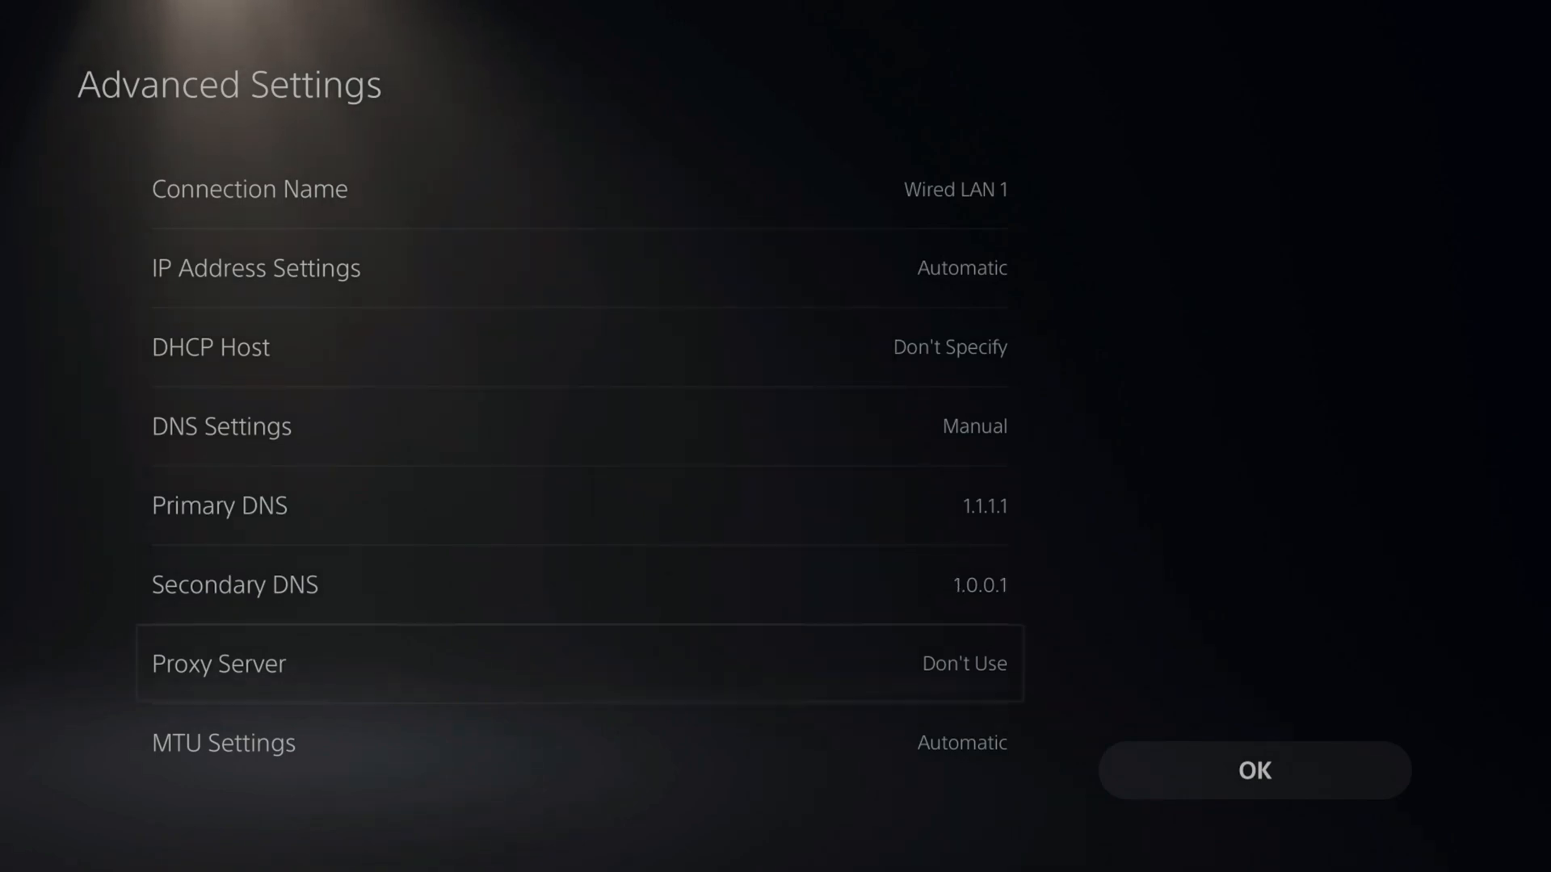
pyautogui.scroll(-3)
pyautogui.write('14')
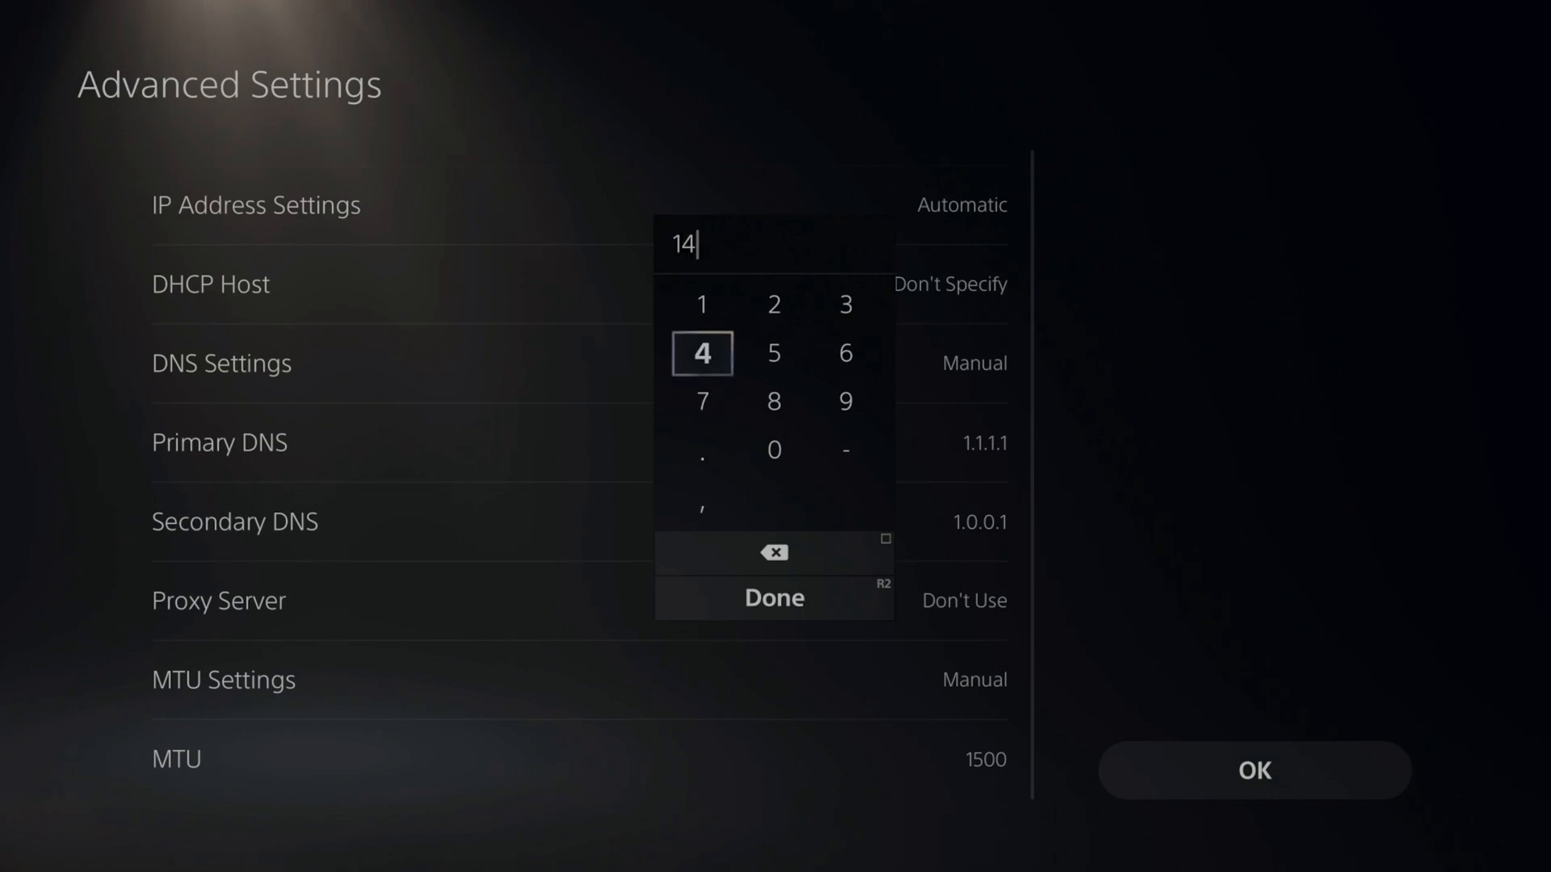
# Confirm MTU 1473, save the wired connection settings with OK, and back out to Settings.
pyautogui.click(774, 598)
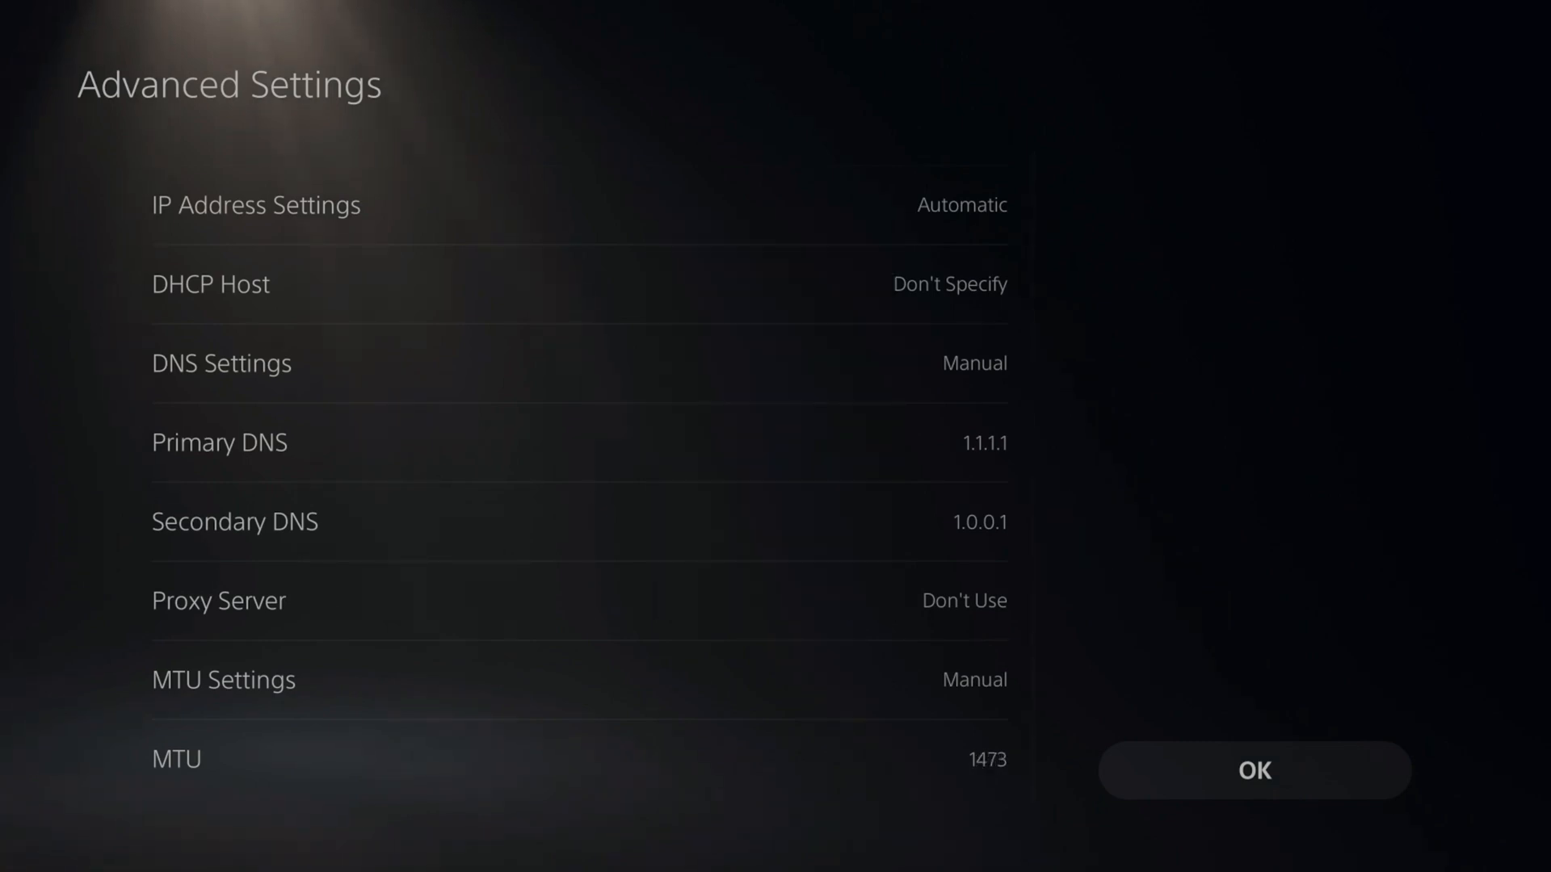
pyautogui.click(1253, 769)
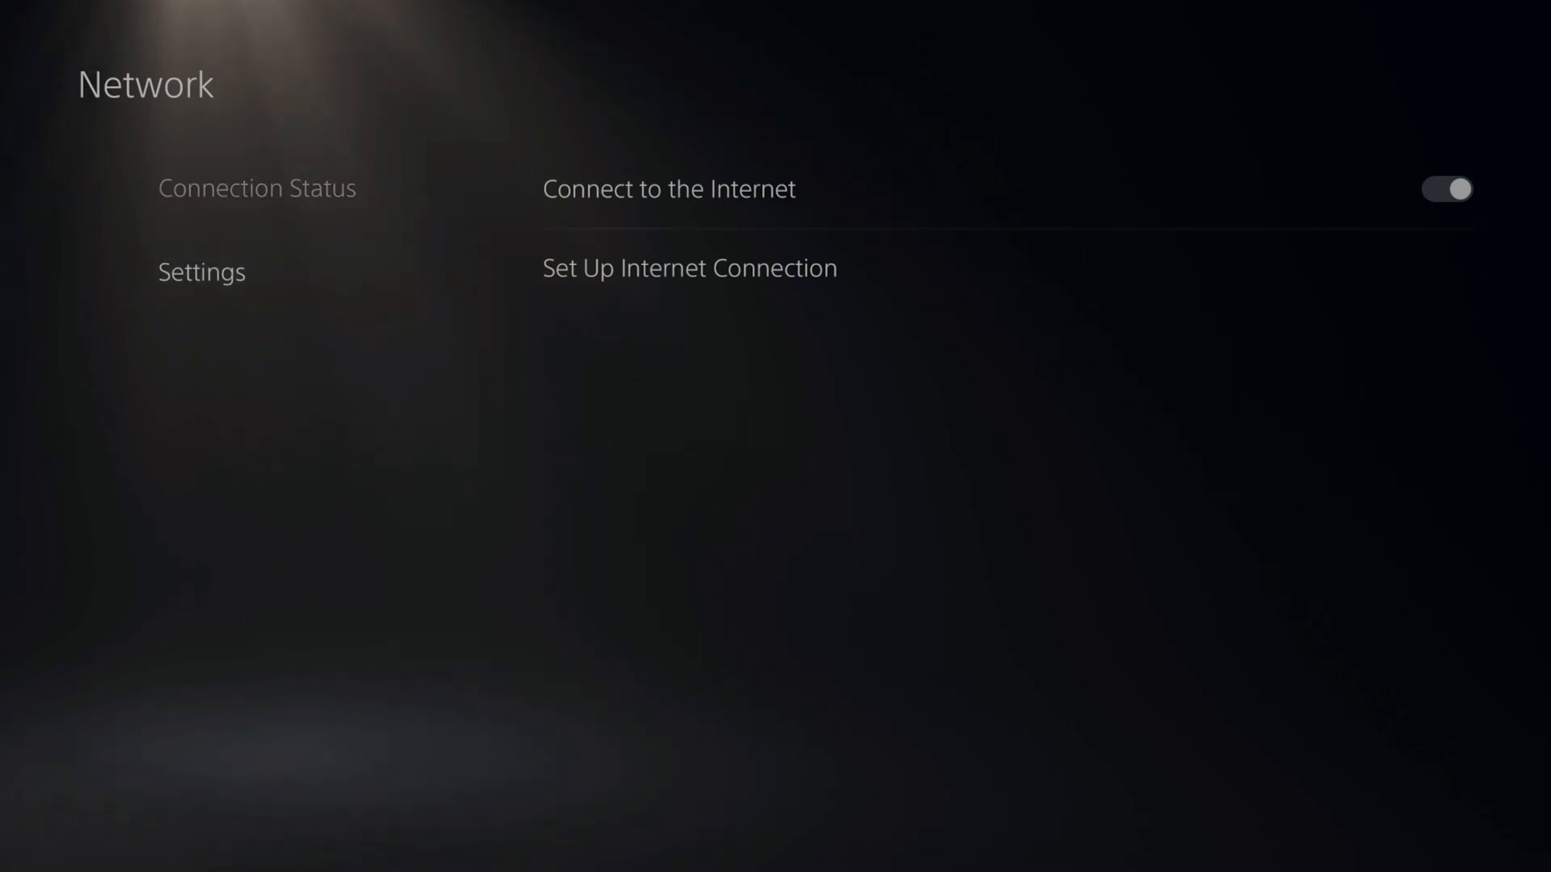
pyautogui.press('Escape')
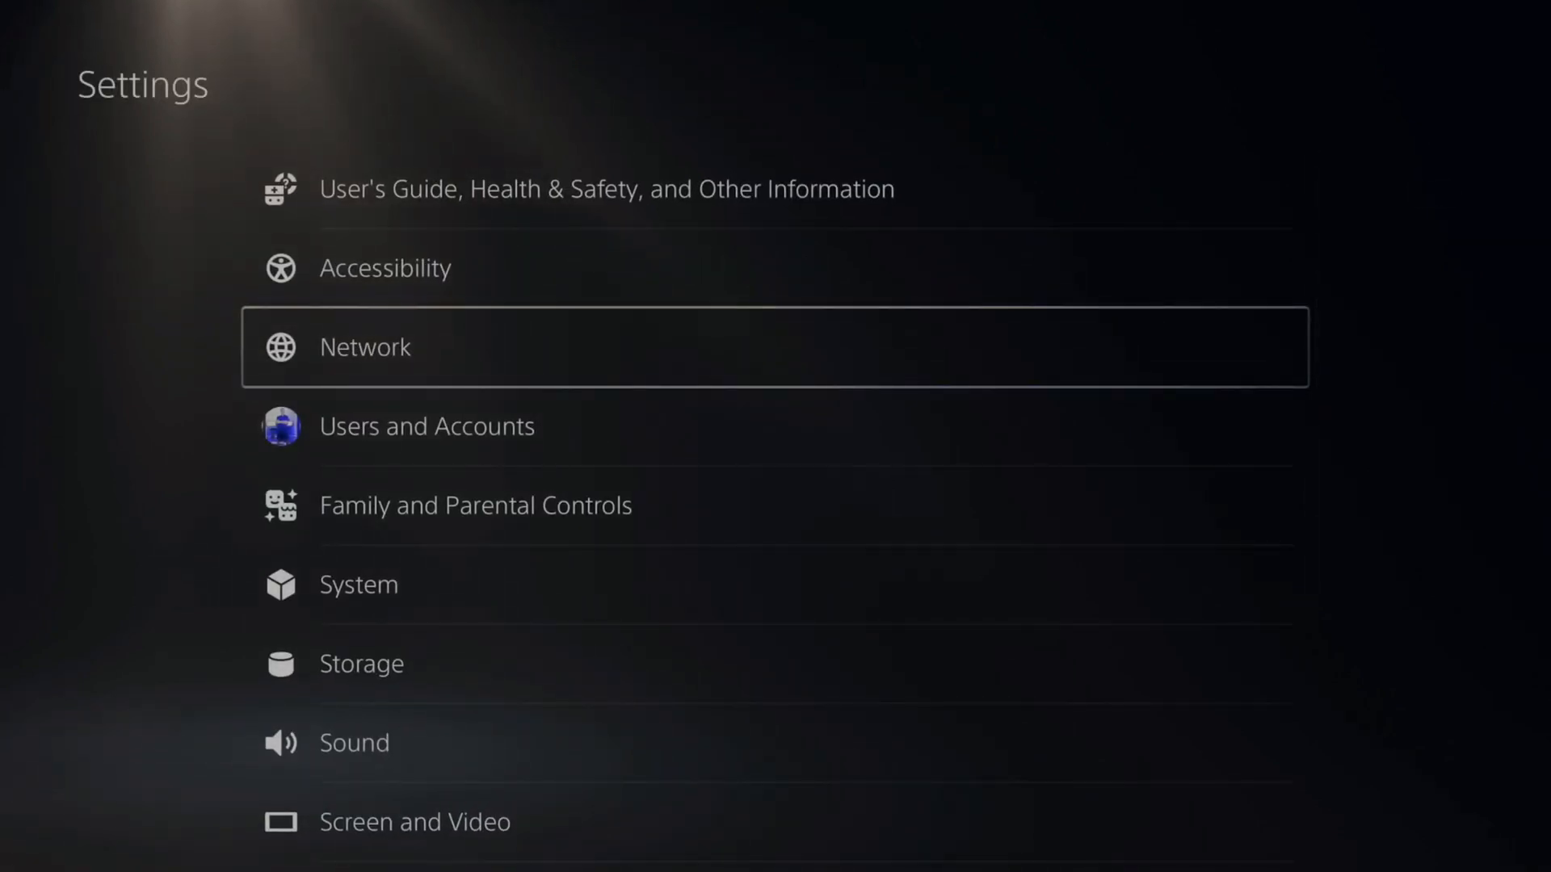